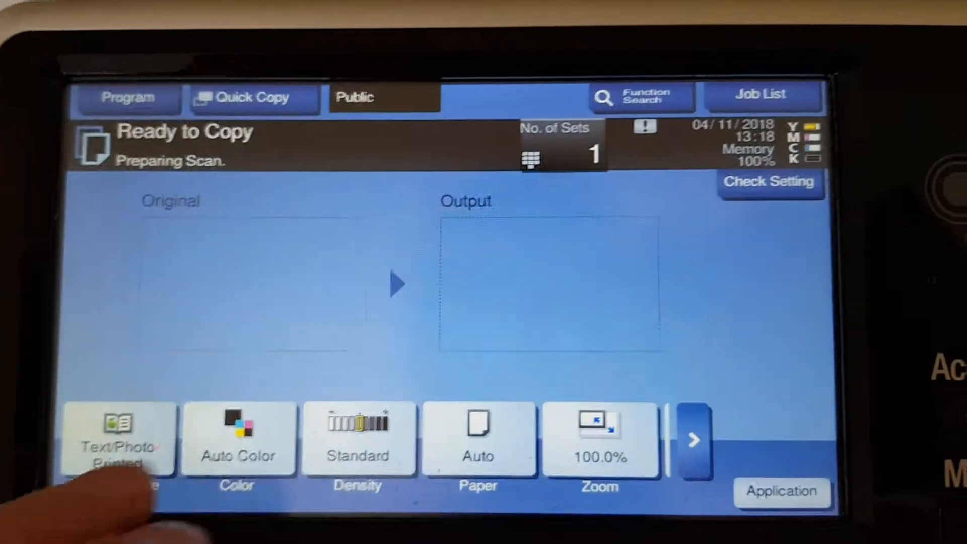
# Set the copy colour mode to Full Color
pyautogui.click(237, 438)
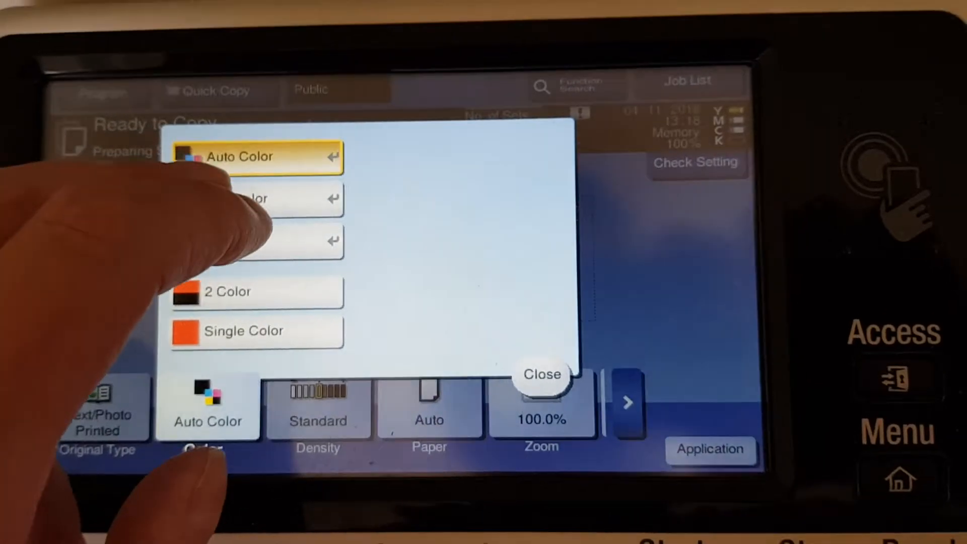
pyautogui.click(541, 374)
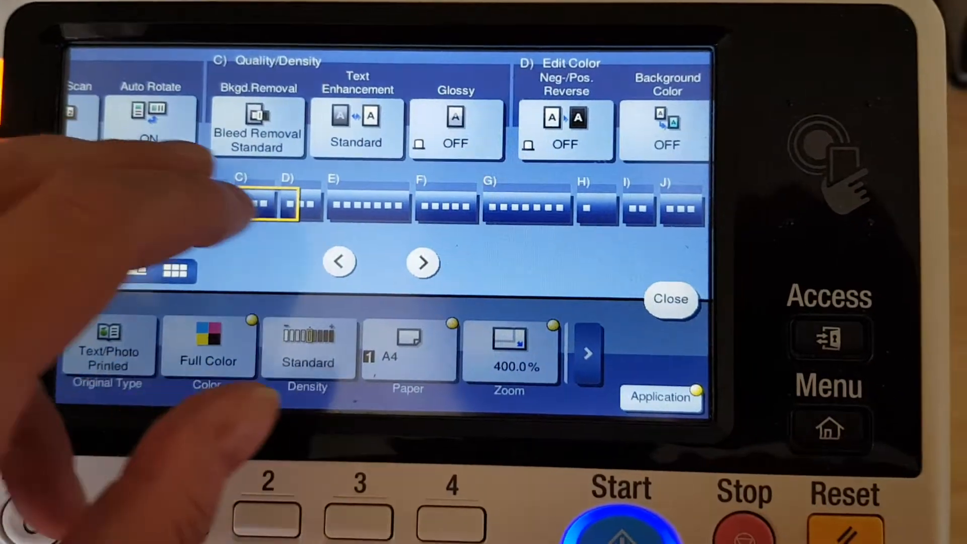
# In Color Adjust, raise contrast and adjust magenta colour balance, then apply
pyautogui.click(422, 261)
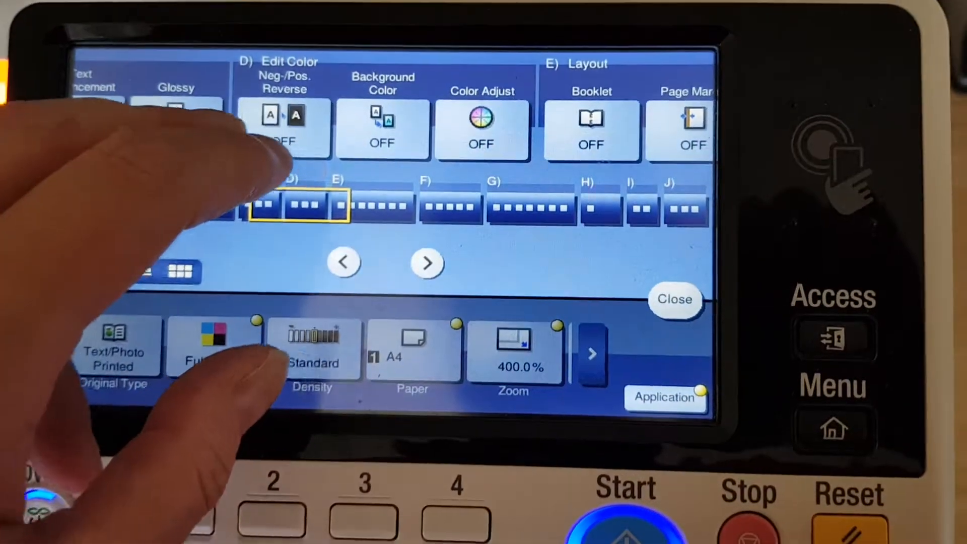
pyautogui.click(483, 126)
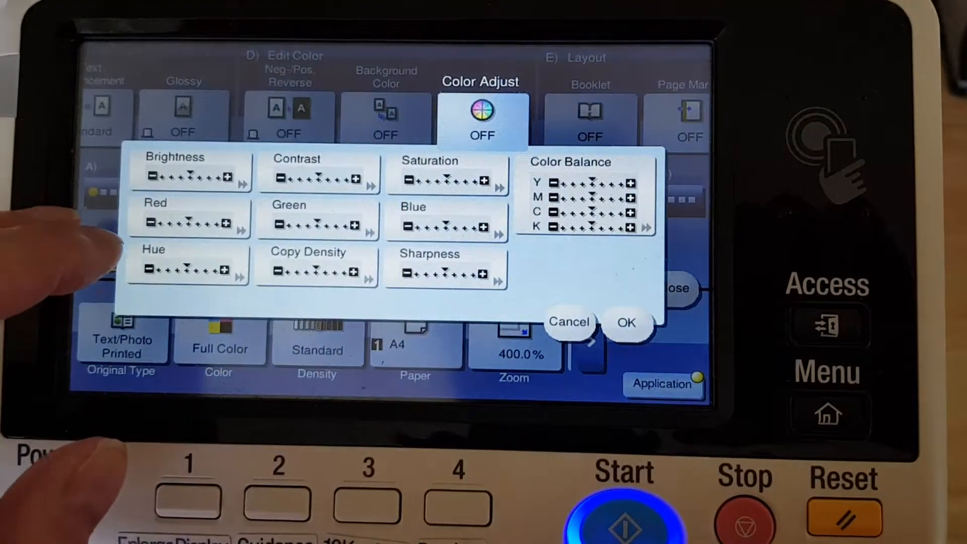
pyautogui.click(316, 173)
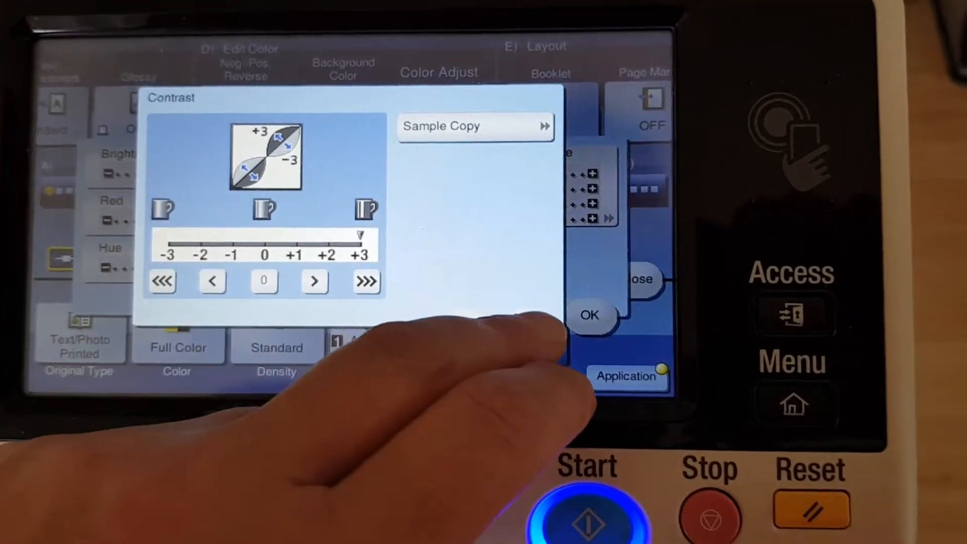
pyautogui.click(588, 314)
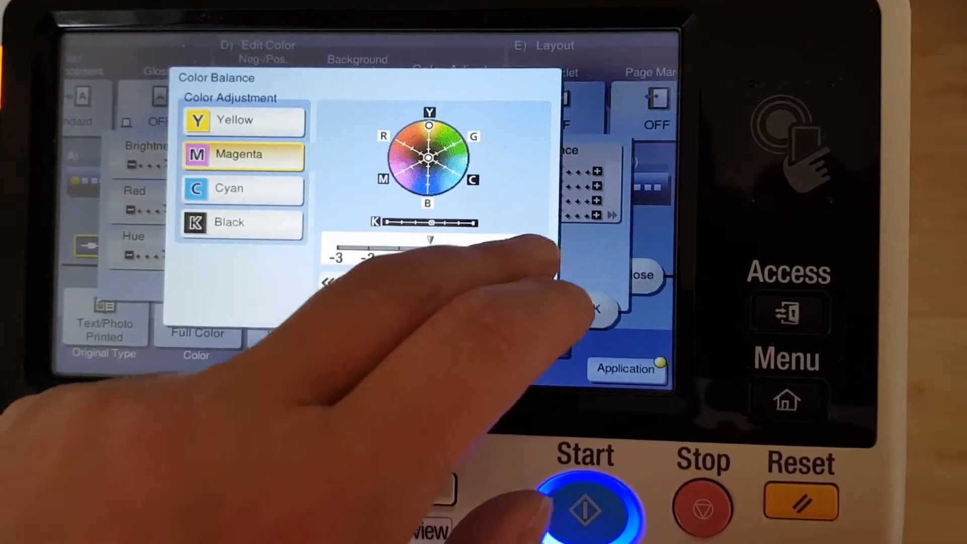
pyautogui.click(241, 188)
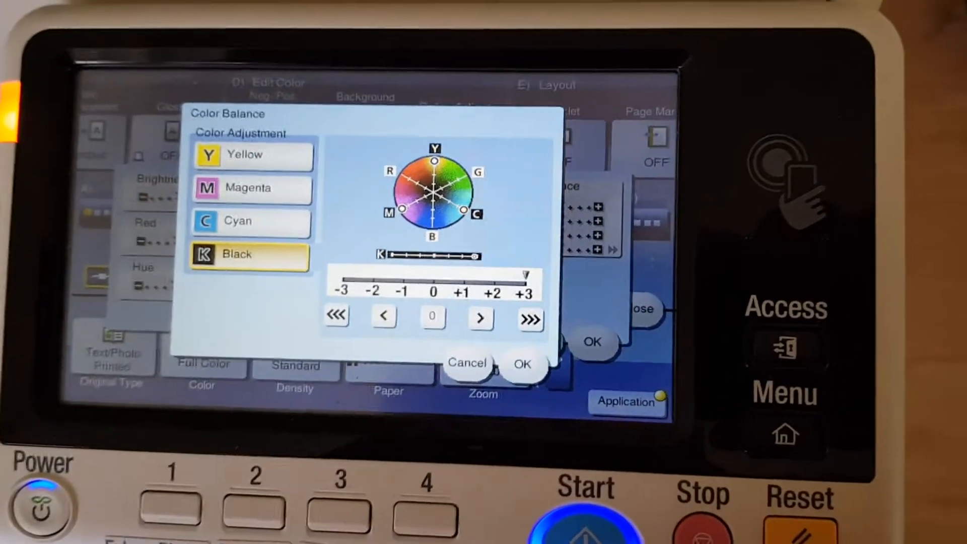
pyautogui.click(522, 363)
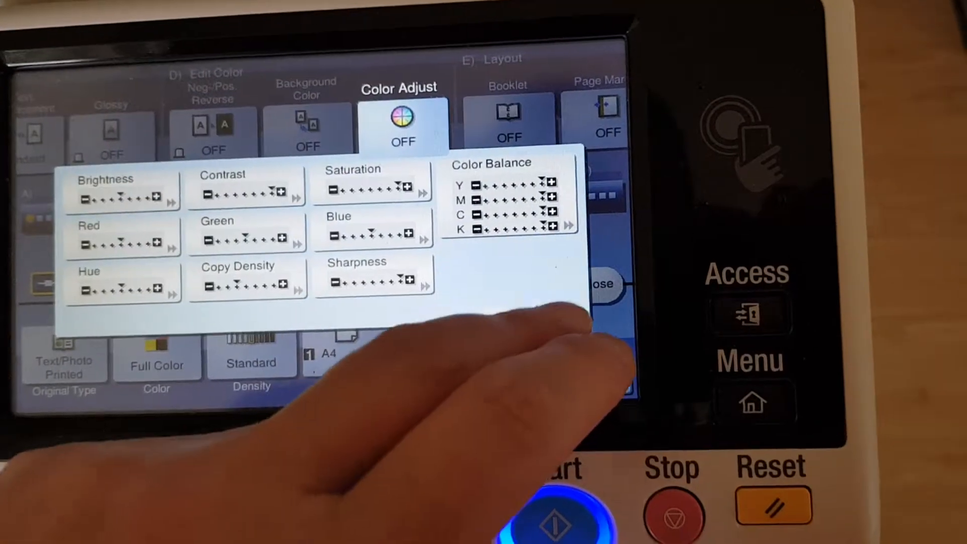
pyautogui.click(601, 284)
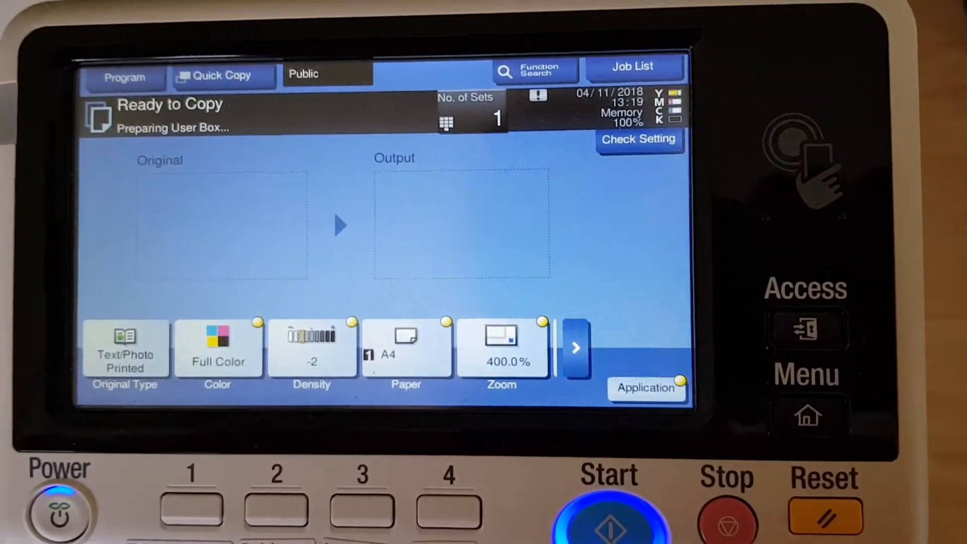
# Scan the original as a Full Color 400% copy job
pyautogui.click(610, 518)
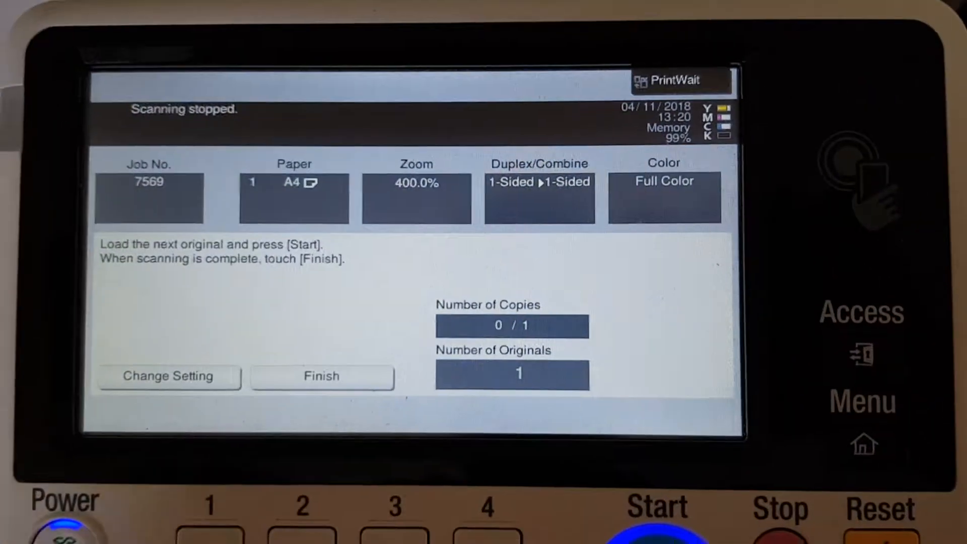
# Finish the scan job and return to Ready to Copy
pyautogui.click(321, 375)
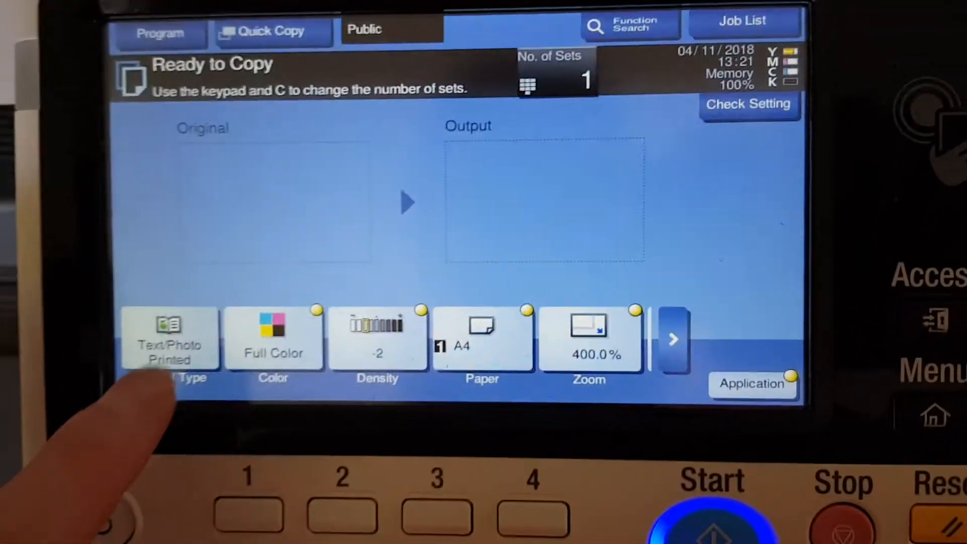
# Set the original type to Copied Paper and pick the 141.4% A4→A3 zoom preset
pyautogui.click(169, 339)
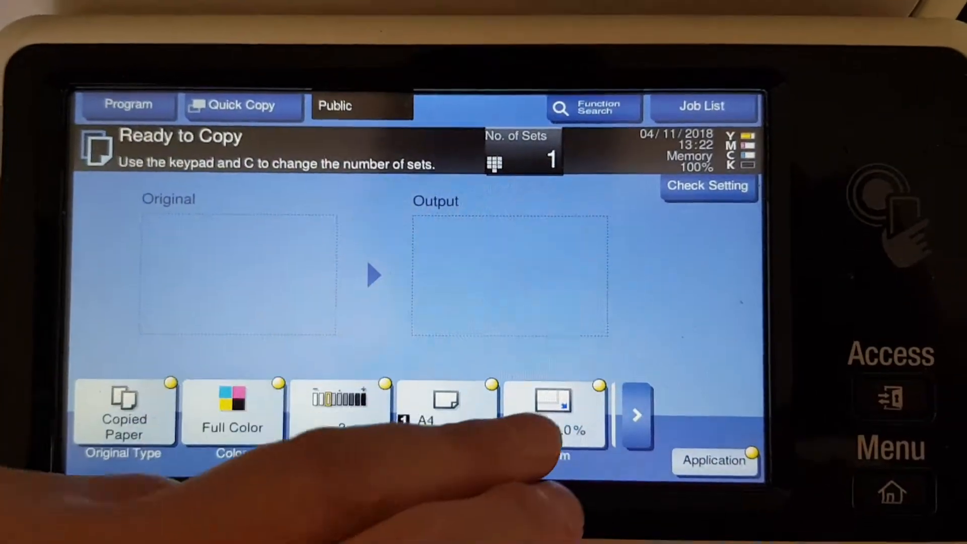
pyautogui.click(552, 410)
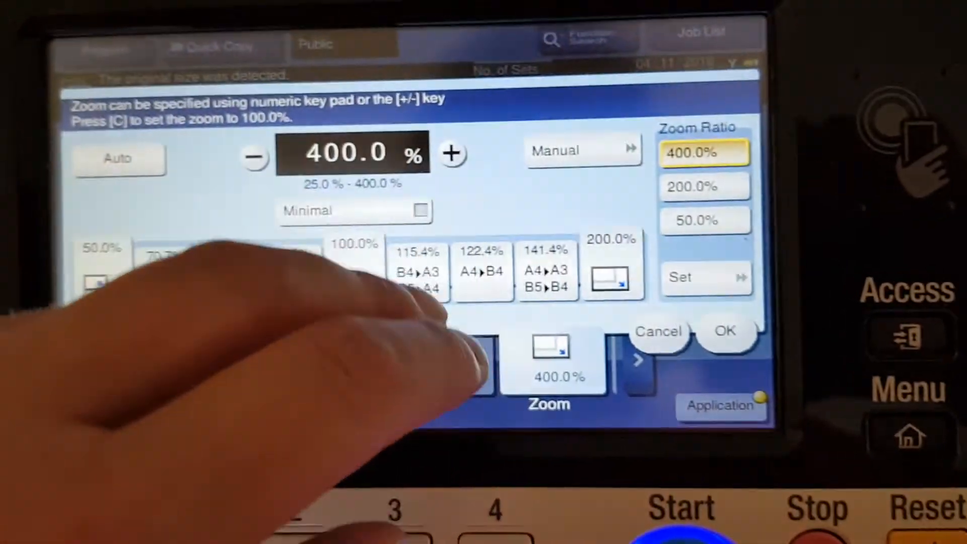
pyautogui.click(545, 268)
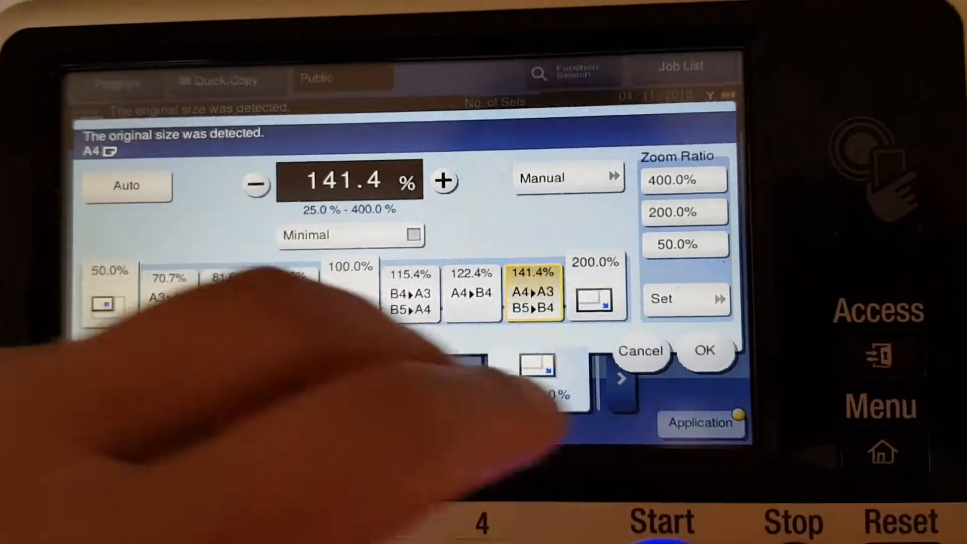
# Confirm the 141.4% A4→A3 zoom ratio
pyautogui.click(704, 351)
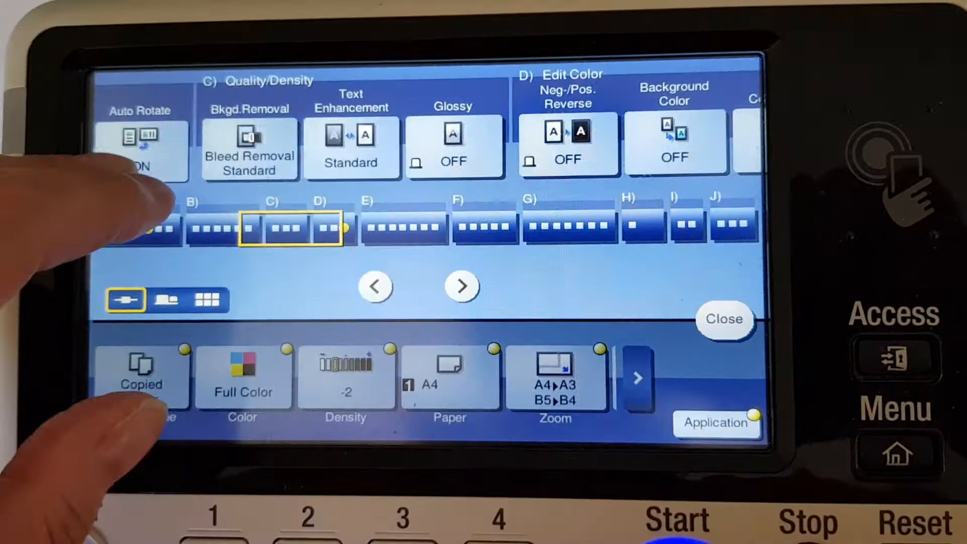
# Review the Color Adjust settings and confirm them unchanged
pyautogui.click(461, 285)
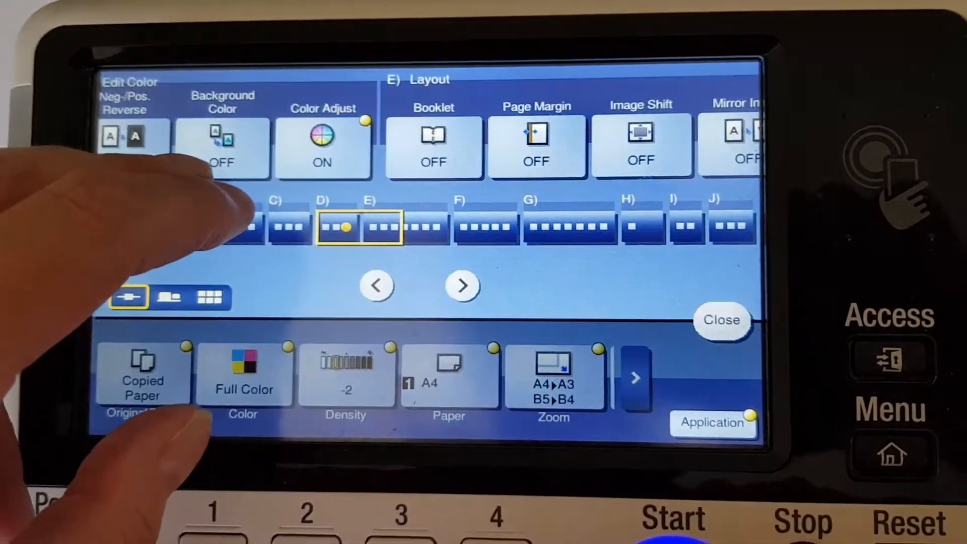
pyautogui.click(322, 142)
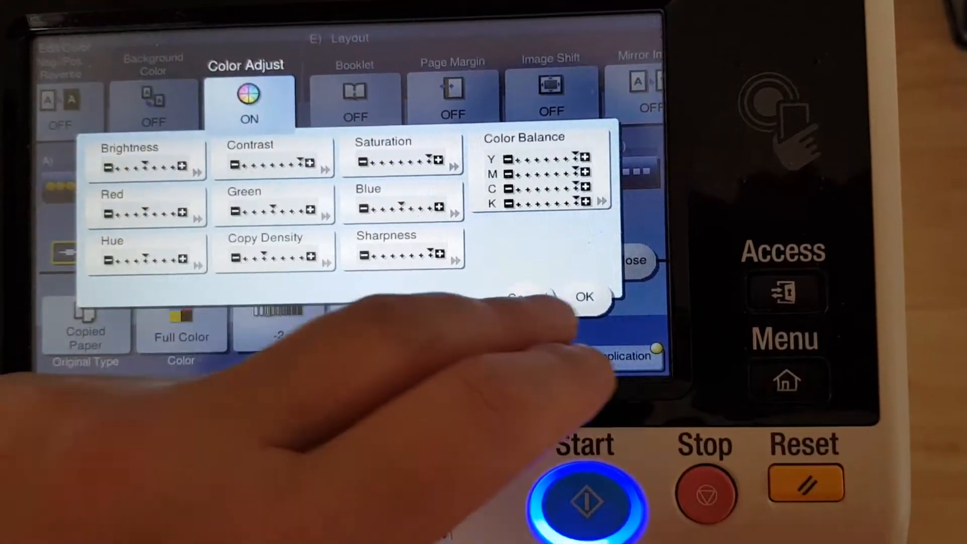
pyautogui.click(584, 297)
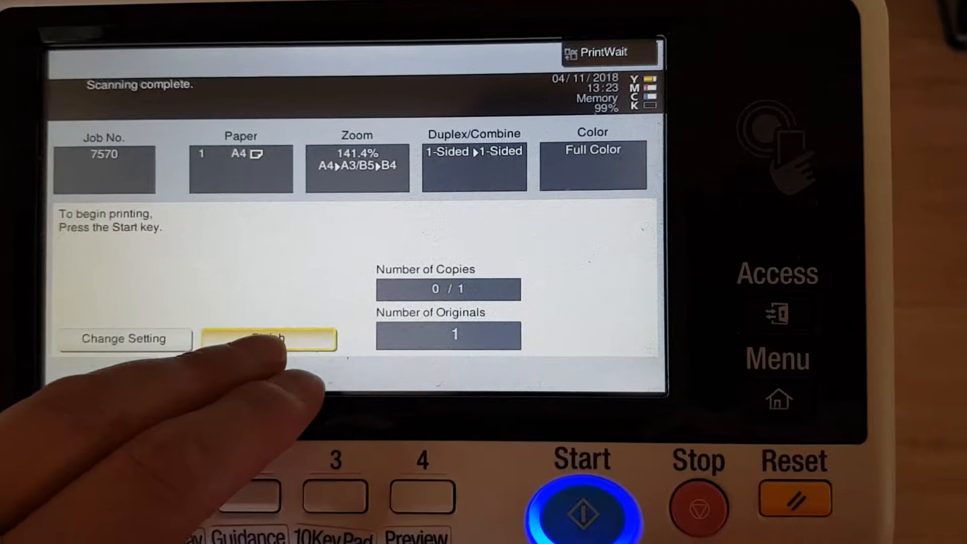
# Print scanned job 7570 at 141.4% zoom
pyautogui.click(582, 511)
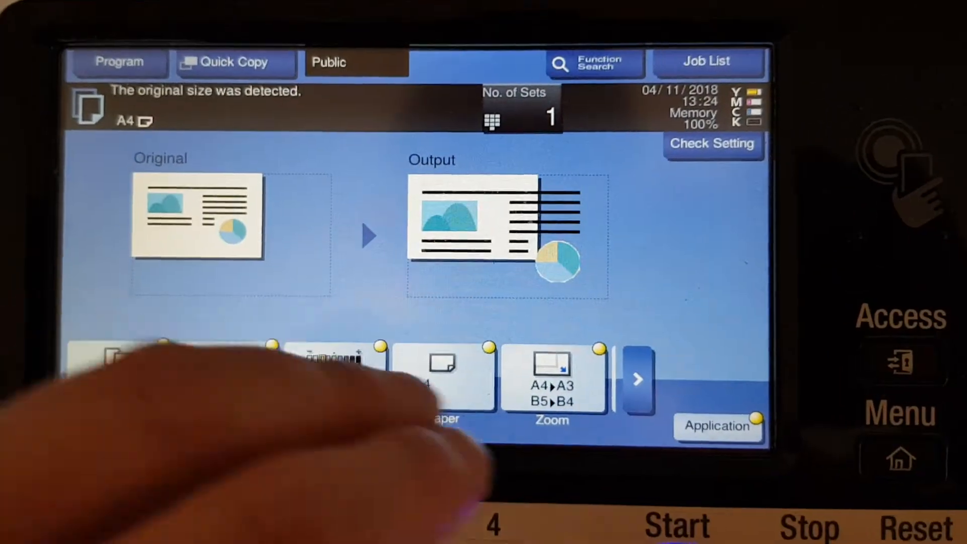
# Enter a manual Y zoom of 160% while keeping X at 141.4%
pyautogui.click(552, 380)
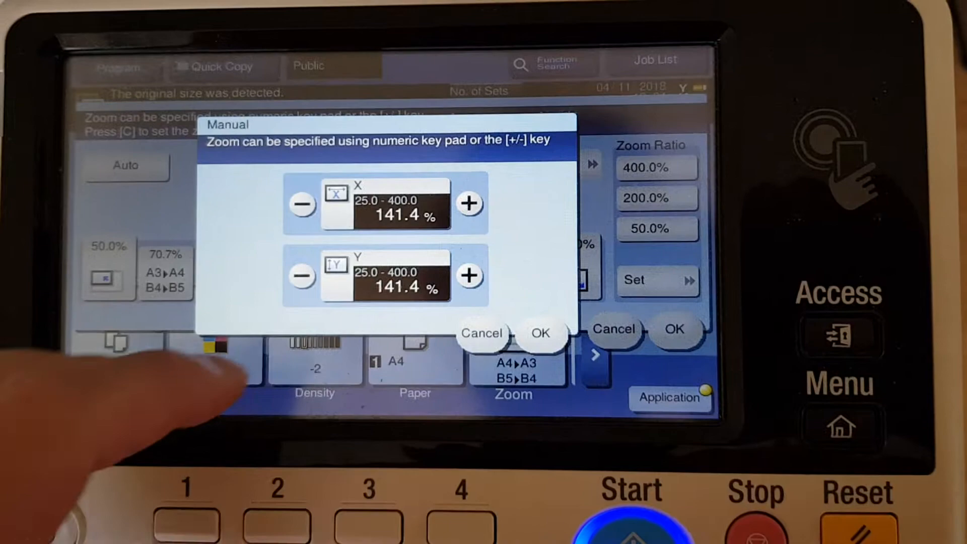
pyautogui.click(401, 275)
pyautogui.write('160')
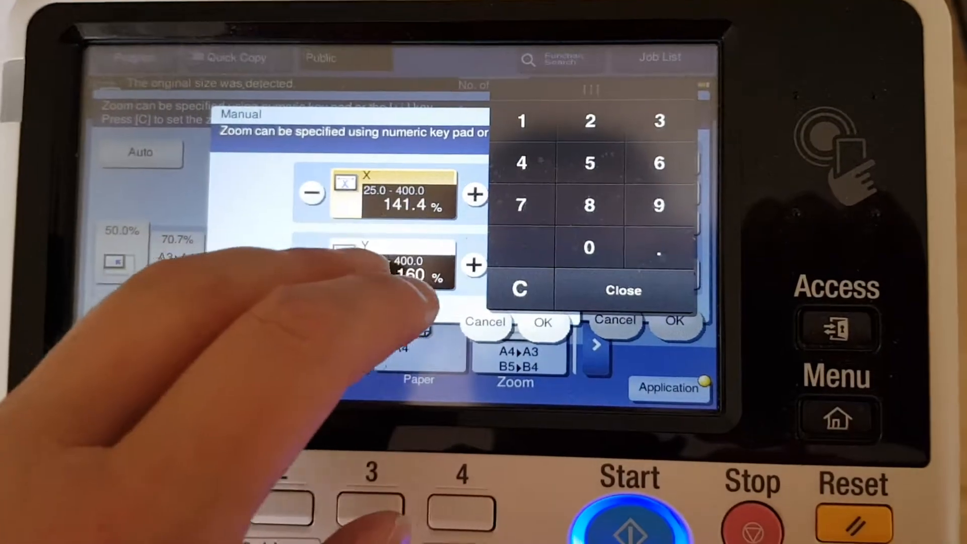
pyautogui.click(623, 290)
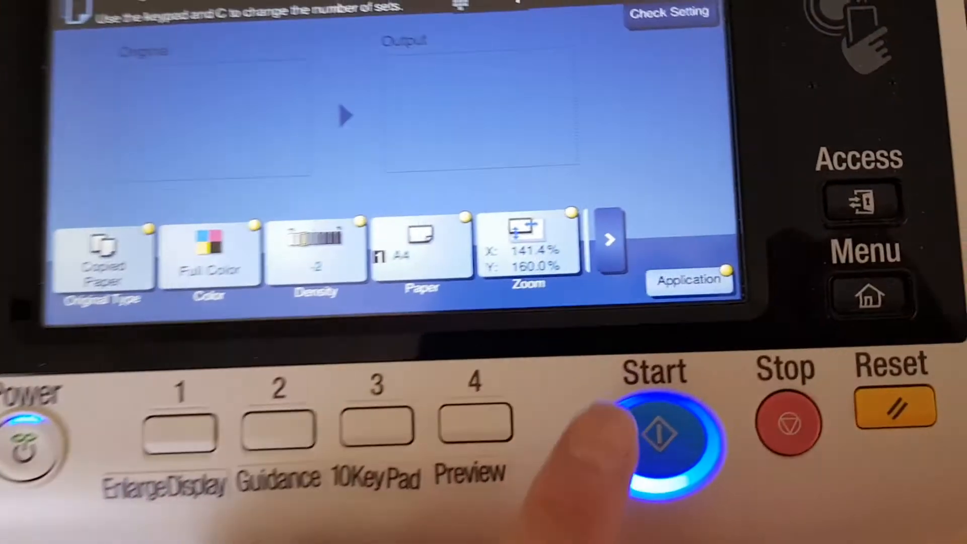
# Scan and print job 7571 at X 141.4% / Y 160%, then reopen Zoom
pyautogui.click(656, 429)
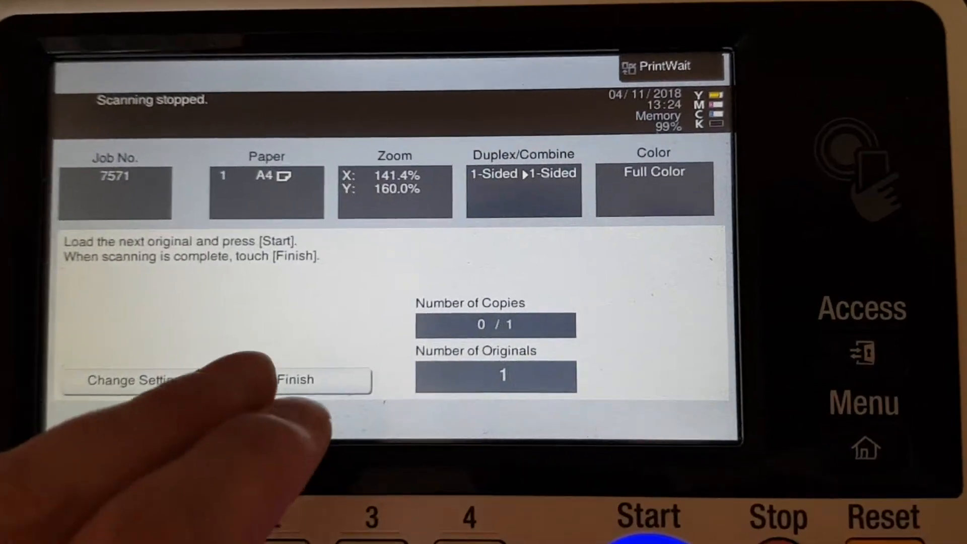
pyautogui.click(321, 372)
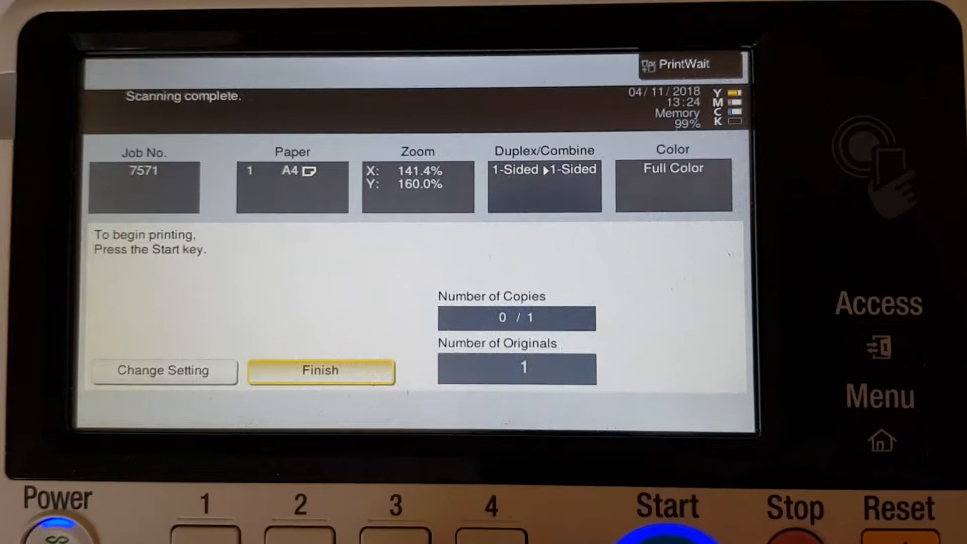
pyautogui.click(321, 371)
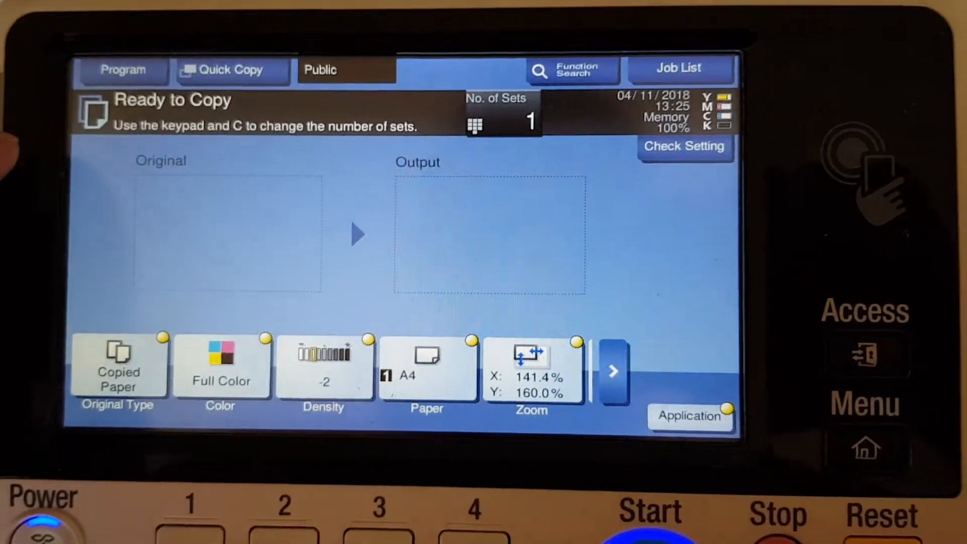
pyautogui.click(531, 371)
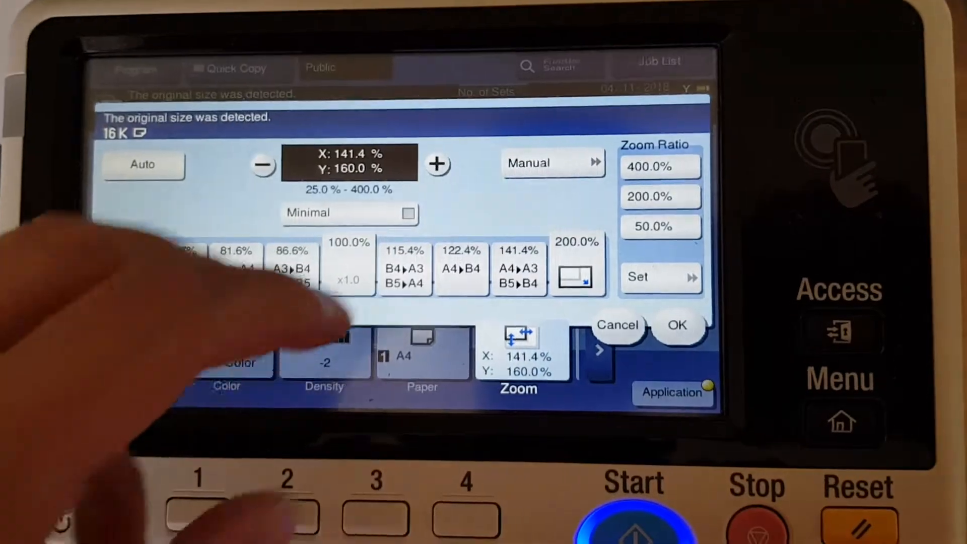